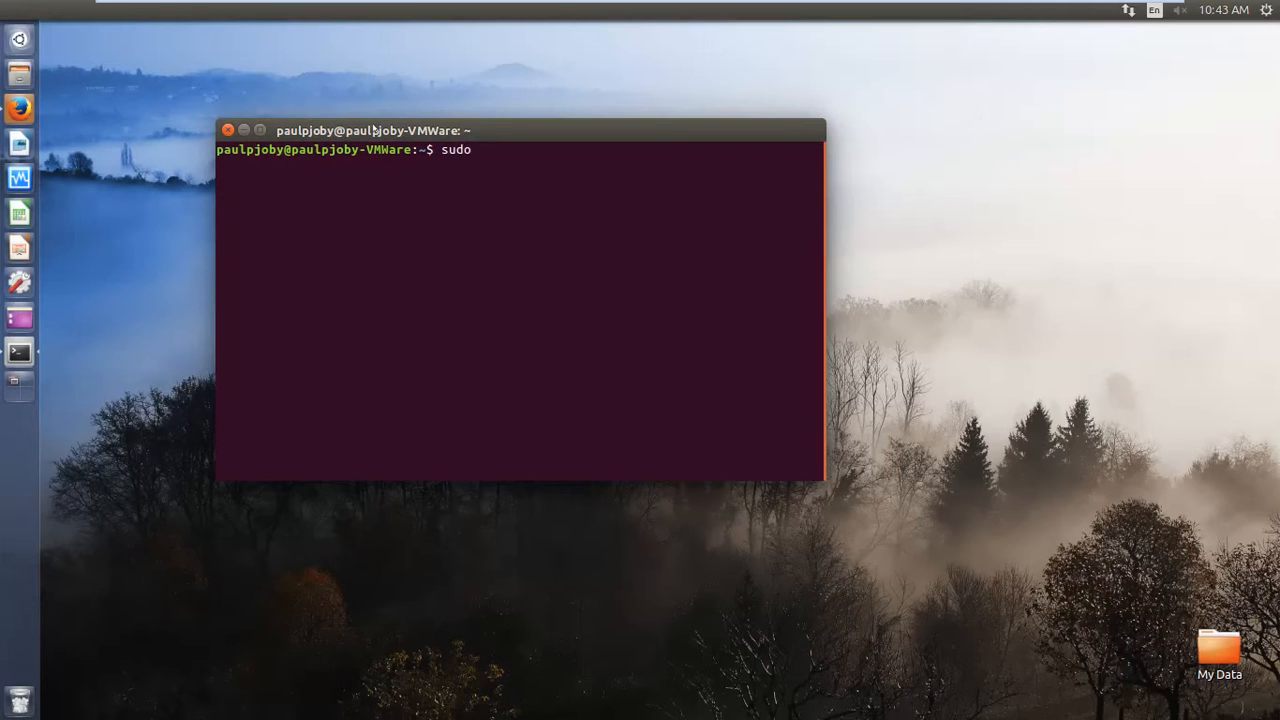
# - Run sudo apt-get install gimp with your password, reaching the 17-package, 12.1 MB confirmation
pyautogui.write('ap')
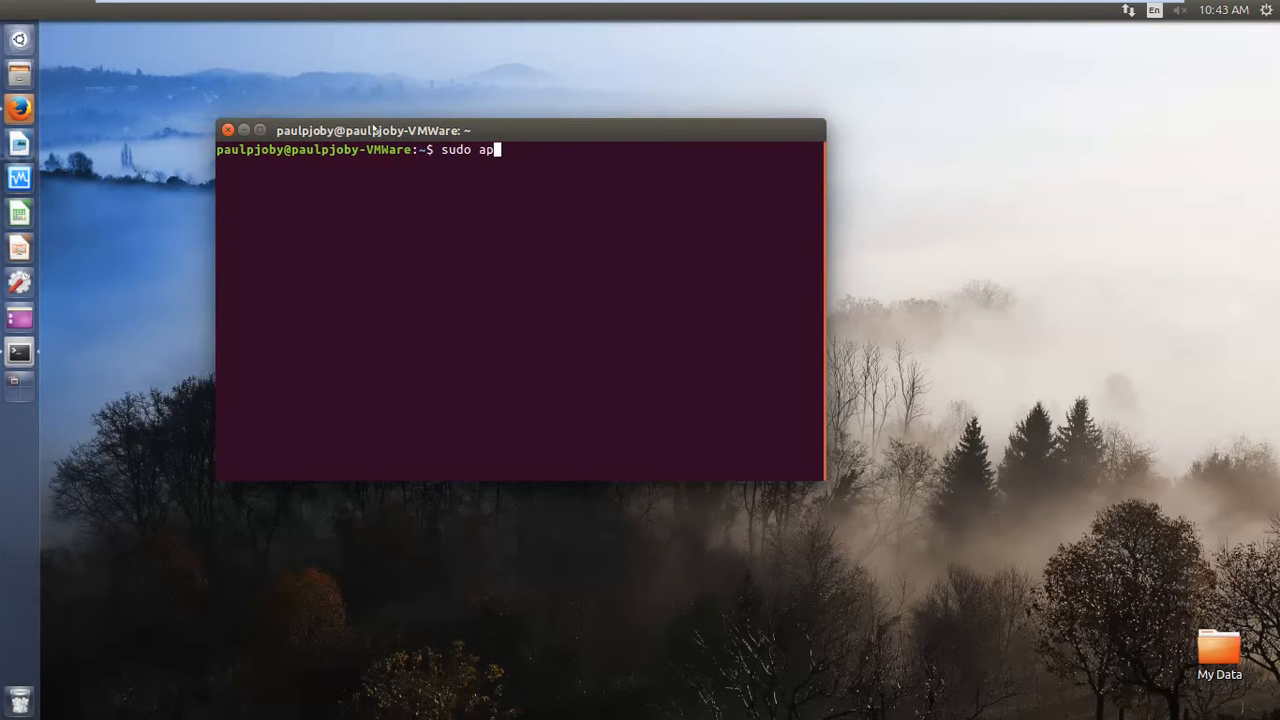
pyautogui.write('t-')
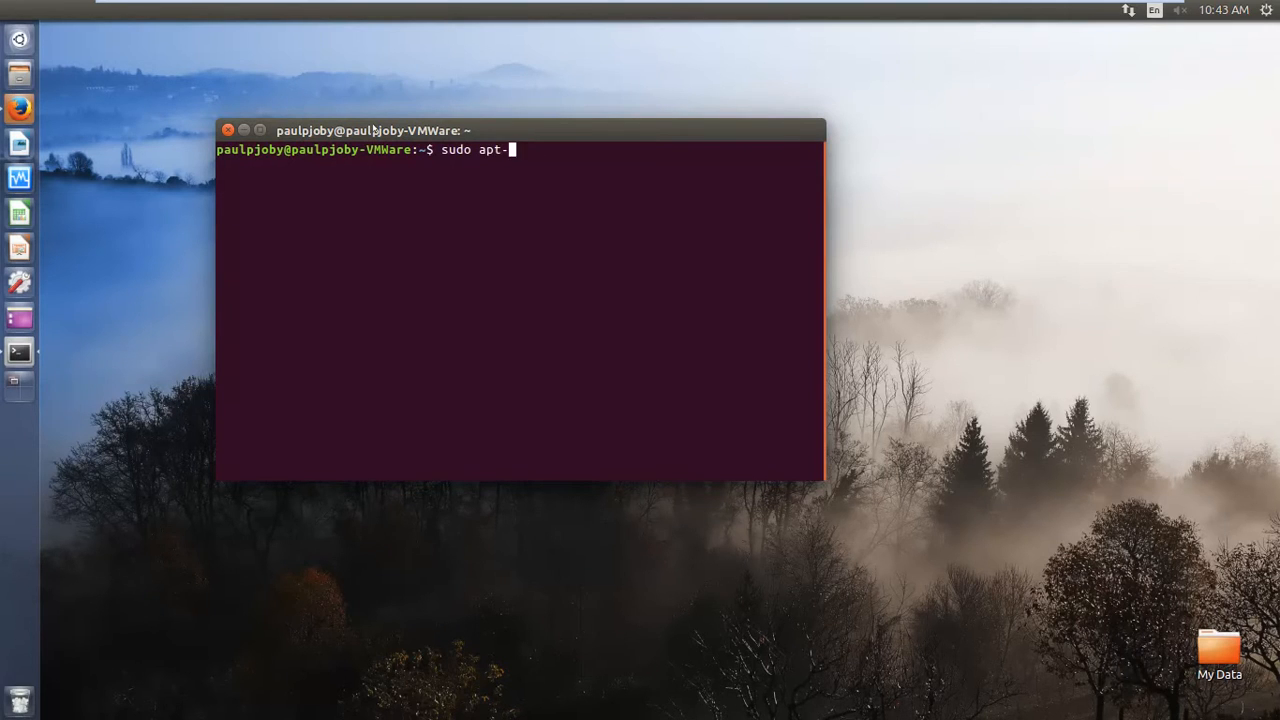
pyautogui.write('get install gimp')
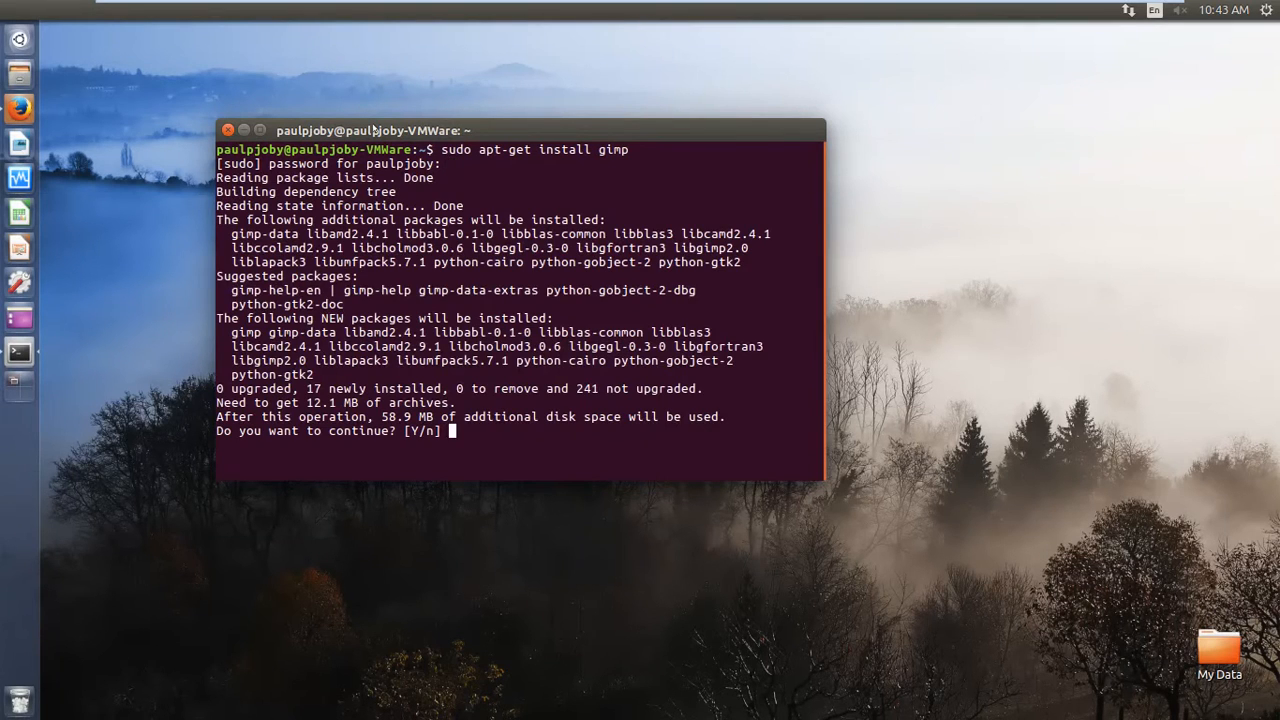
# - Answer y to download the GIMP packages; fetching libgfortran3 fails with a 404
pyautogui.write('y')
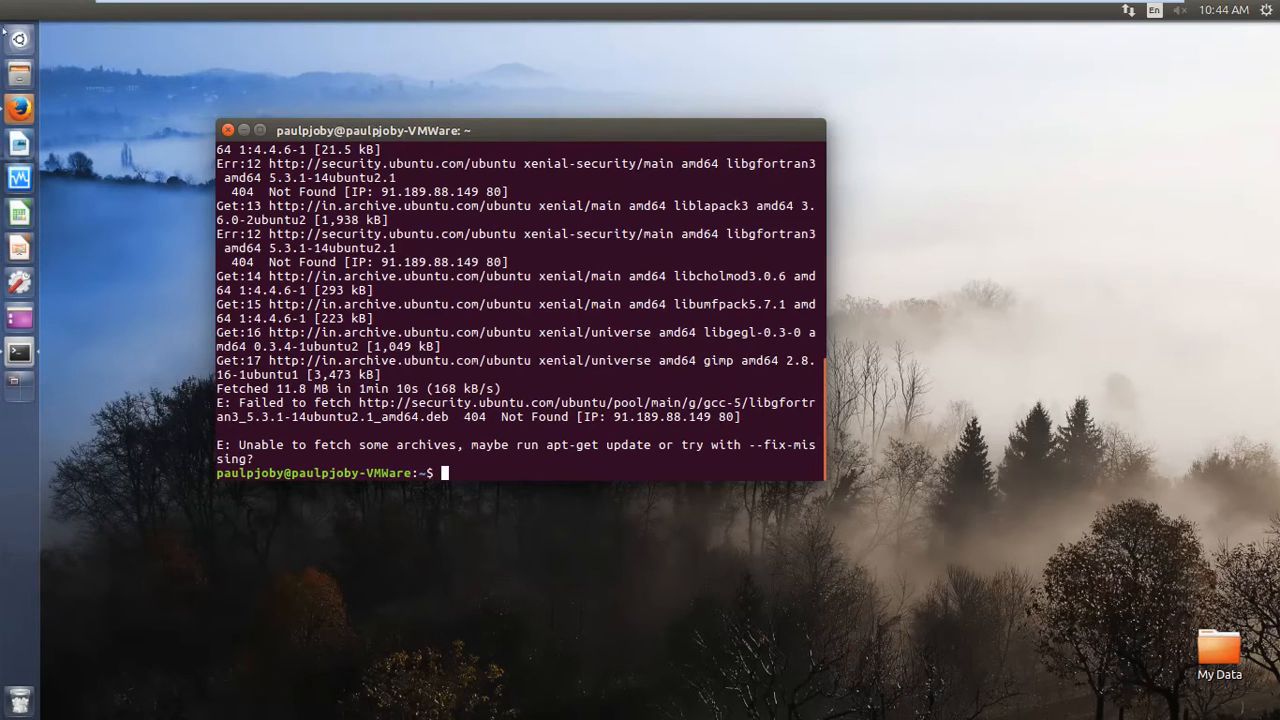
# - Try sudo apt-get update gimp, which is rejected, then run plain sudo apt-get update
pyautogui.write('sudo apt-get install gimp')
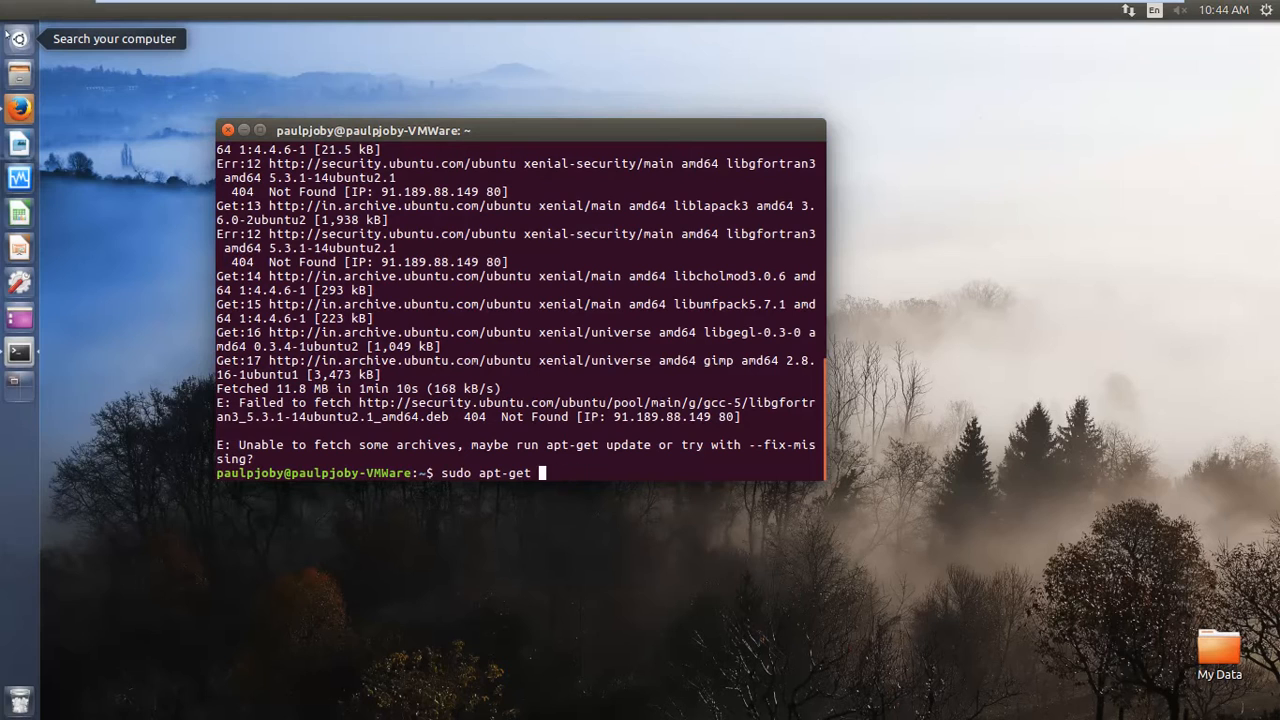
pyautogui.write('updata')
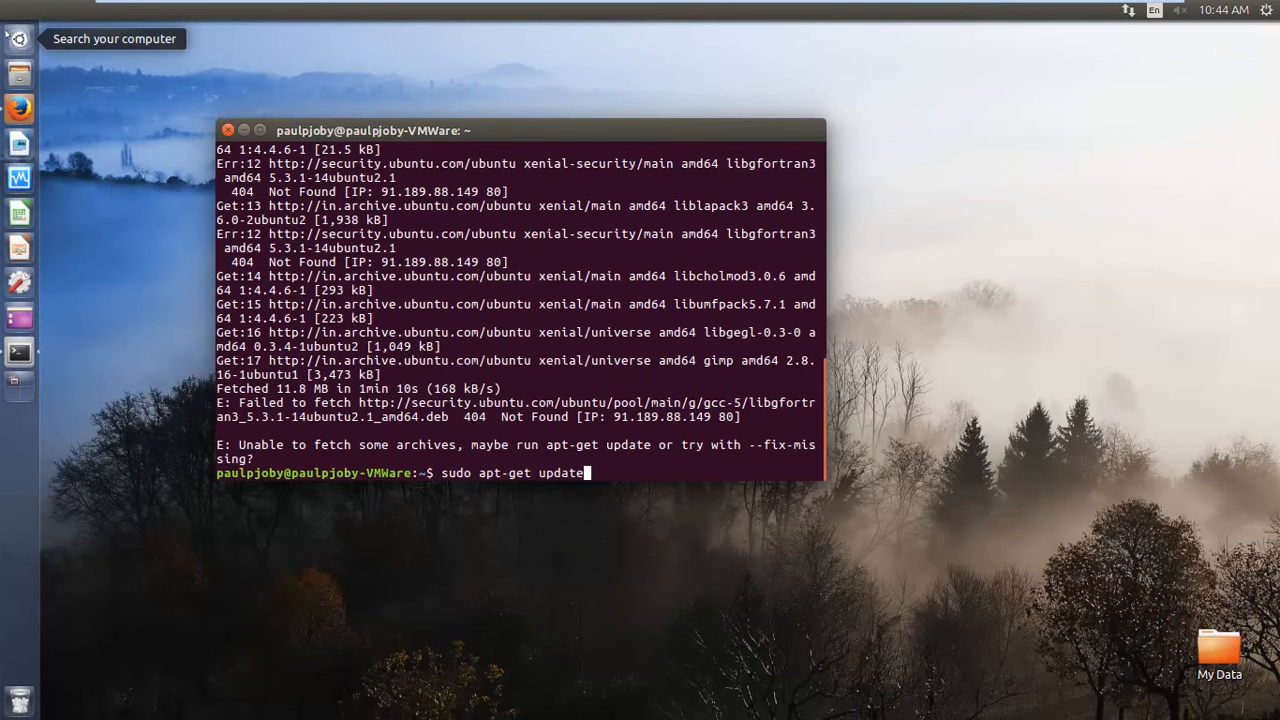
pyautogui.write('gimp')
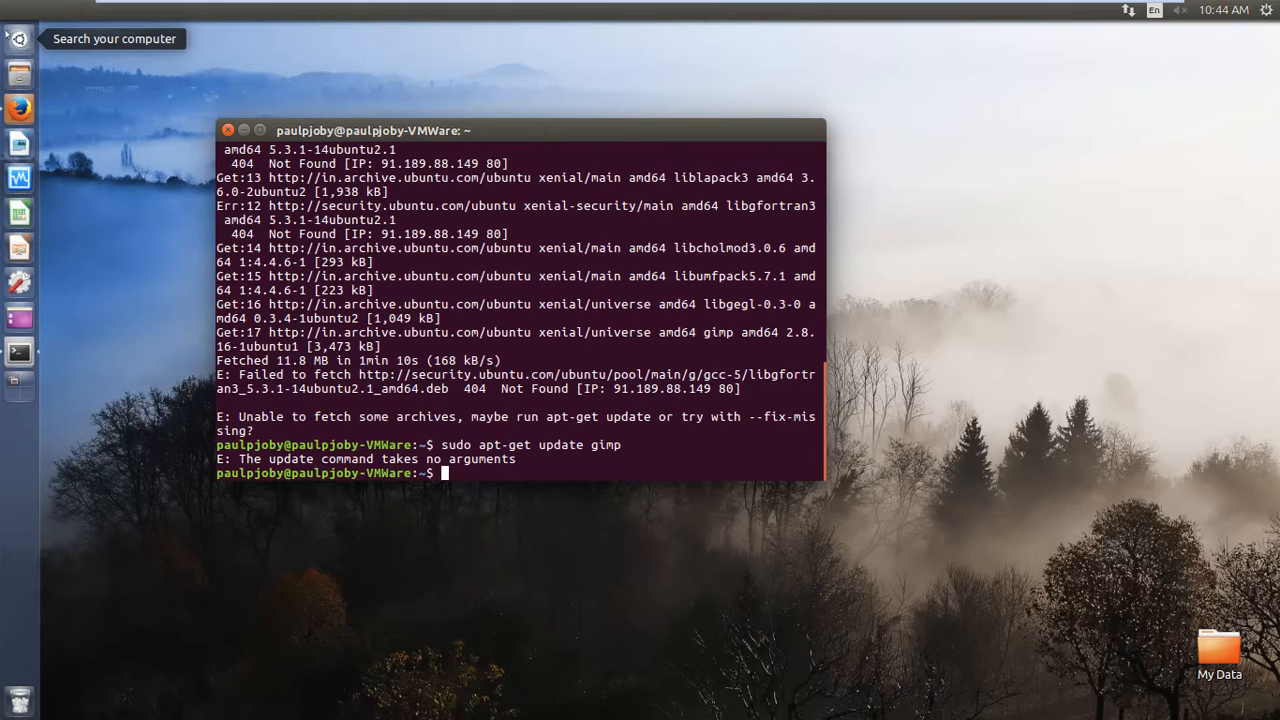
pyautogui.write('sudo apt-get update')
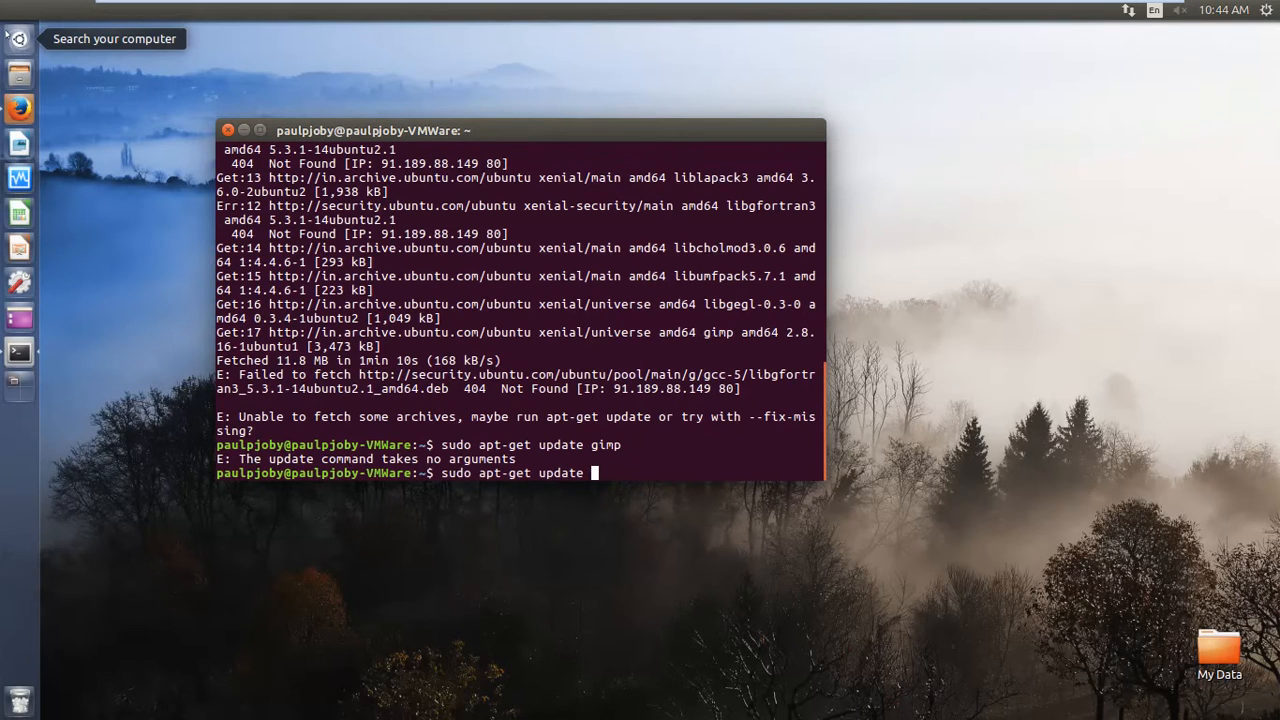
pyautogui.press('Return')
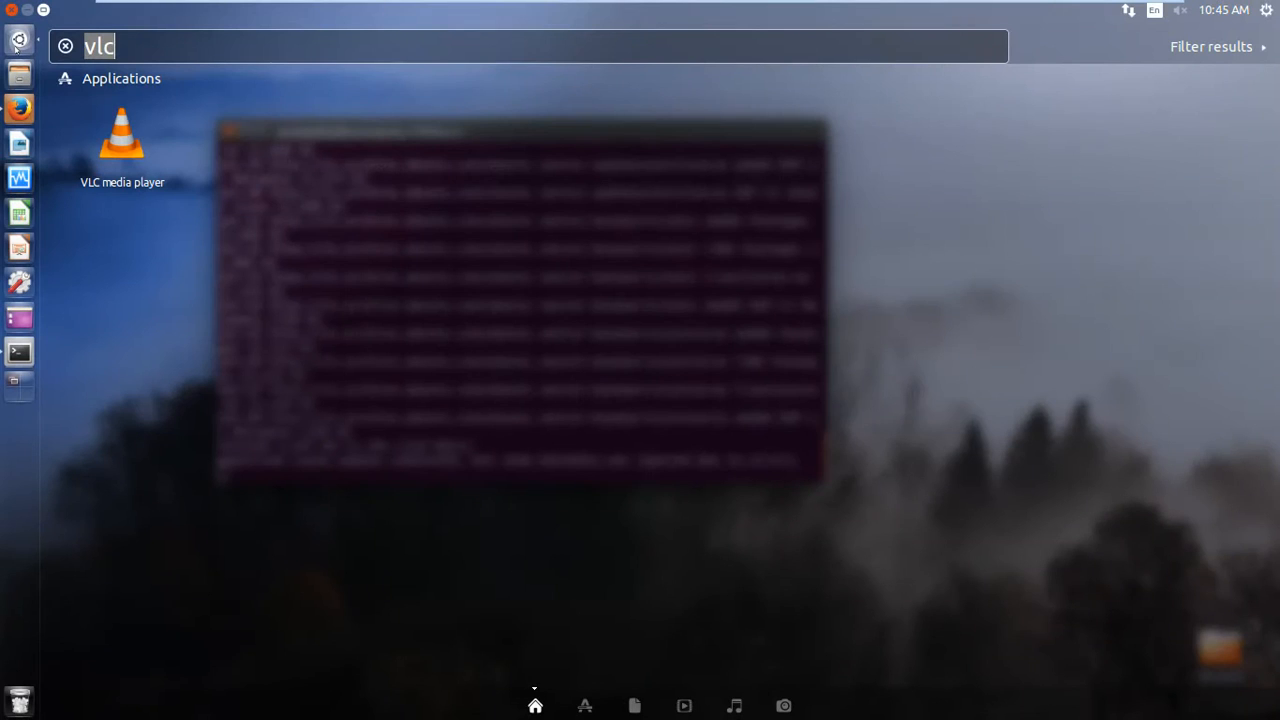
# - Replace the vlc Dash search with gimp while the package list update finishes
pyautogui.click(65, 46)
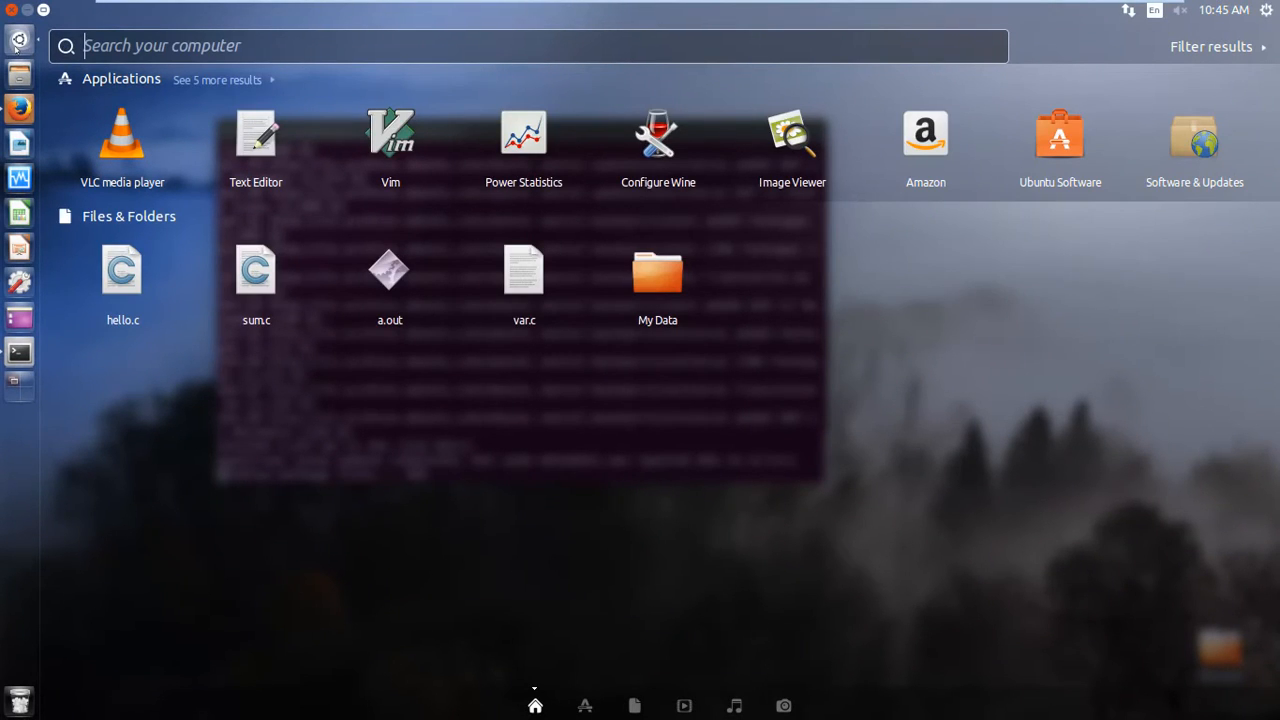
pyautogui.write('gimp')
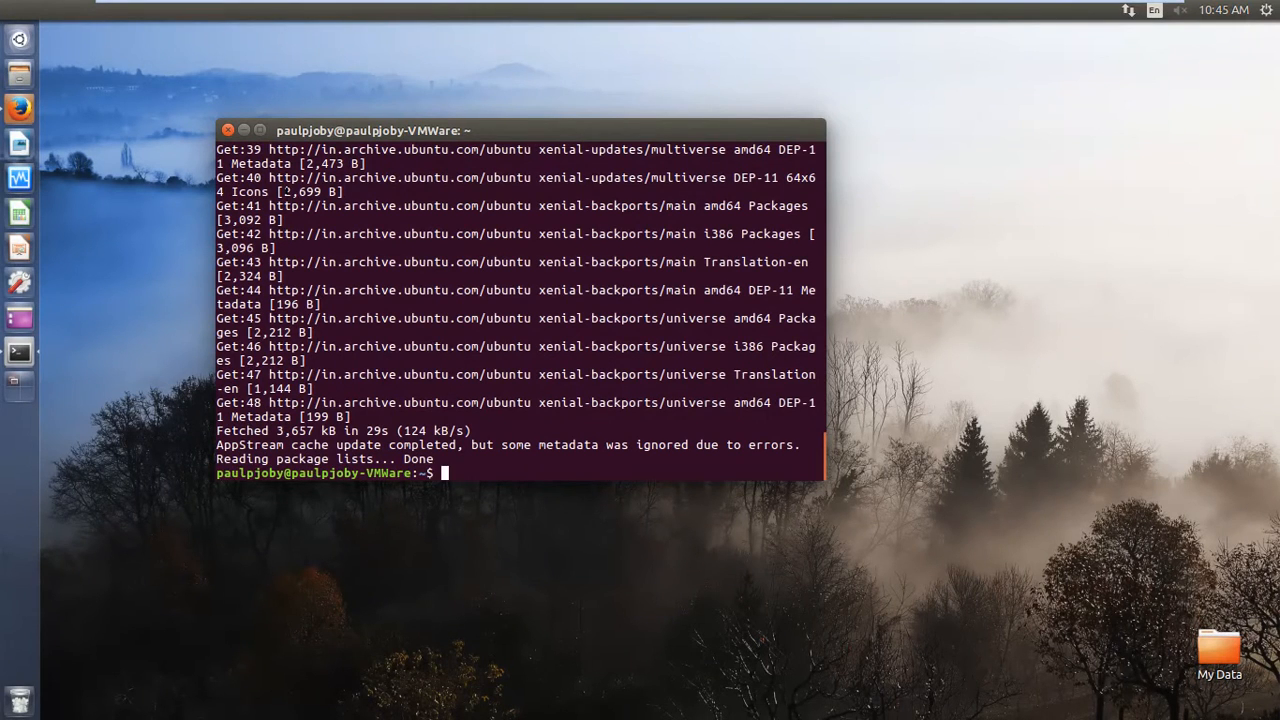
# - Clear the terminal, close the gimp_gimp.png preview, and bring up the Dash search
pyautogui.write('sudo apt-get update g')
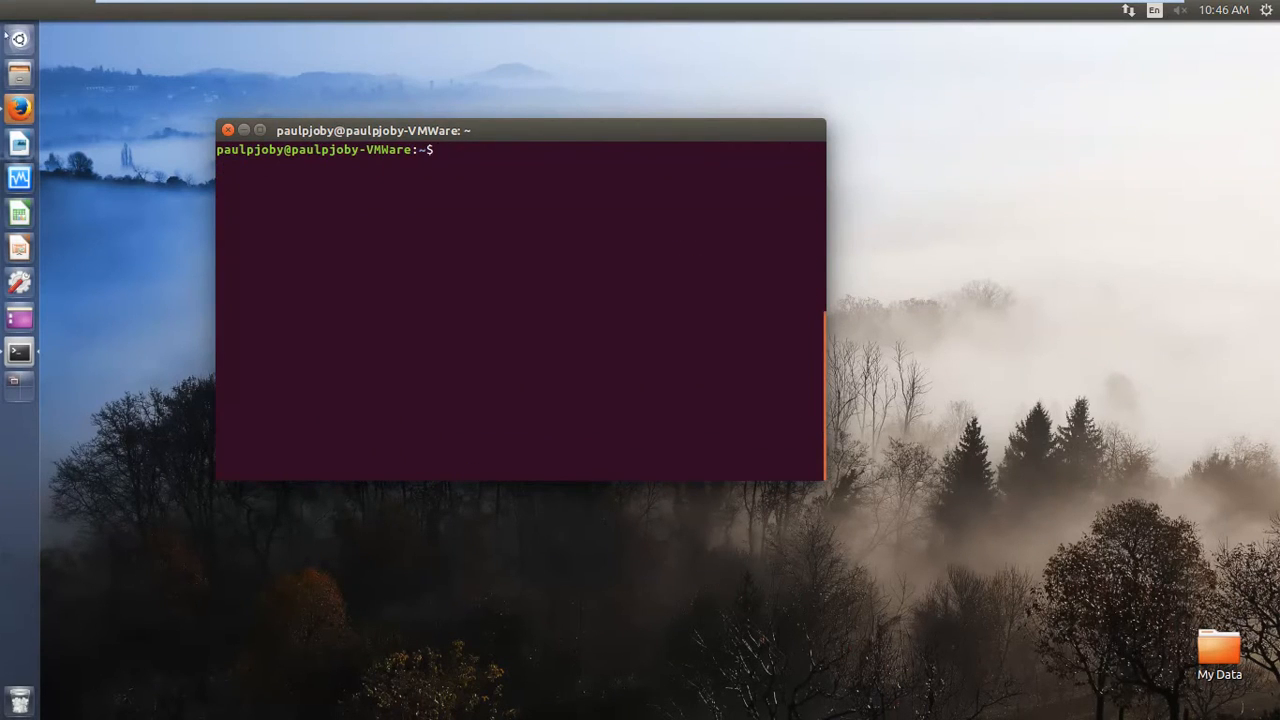
pyautogui.write('gimp')
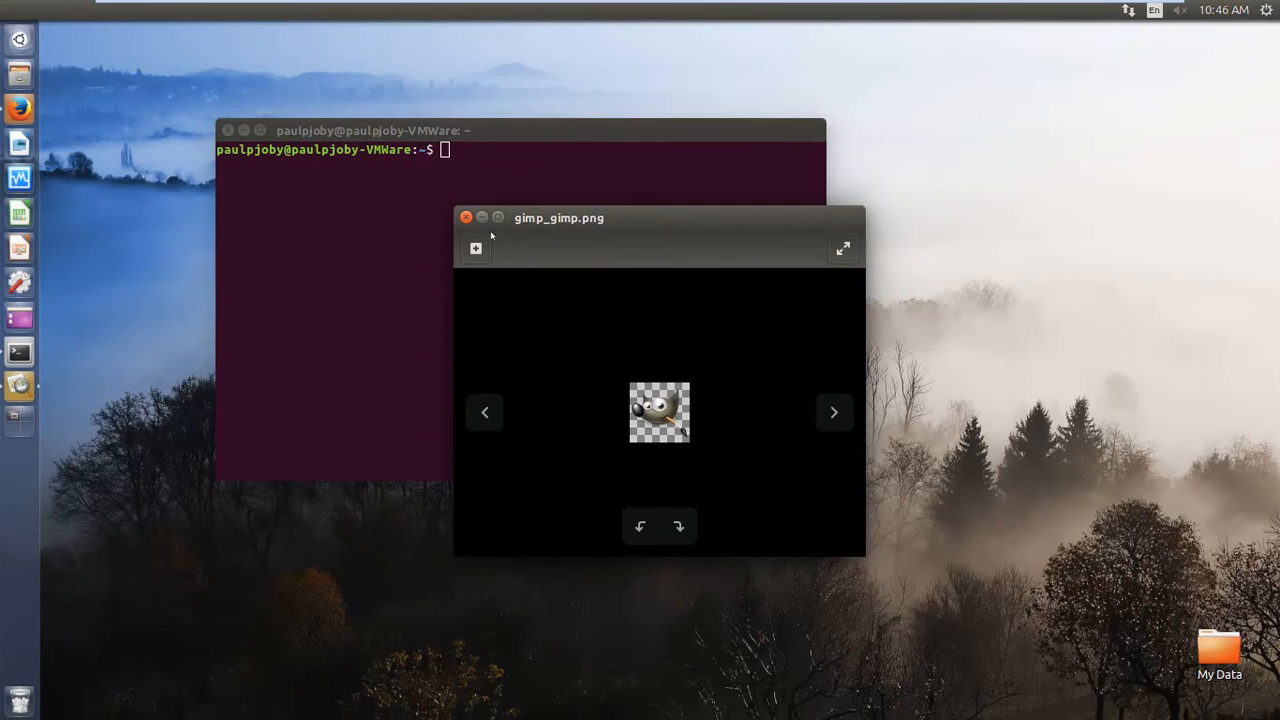
pyautogui.click(468, 217)
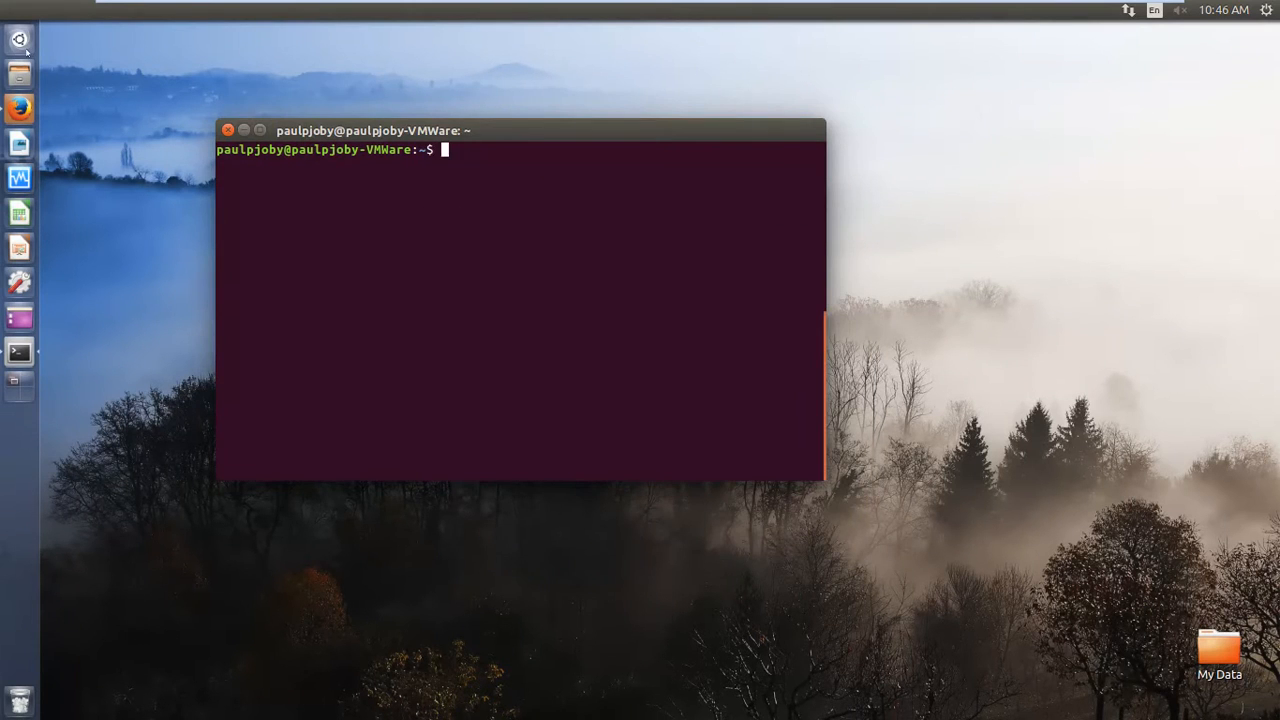
pyautogui.click(19, 41)
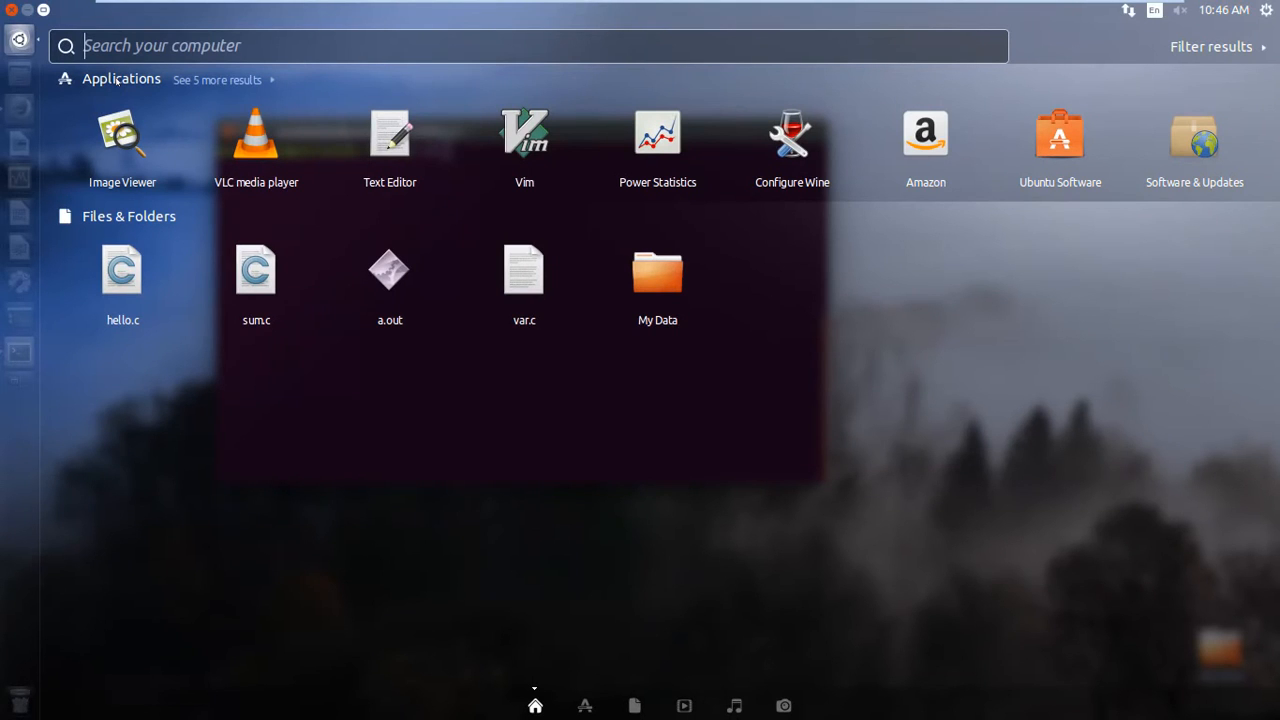
# - Rerun sudo apt-get update, finishing with all four sources up to date
pyautogui.write('gim')
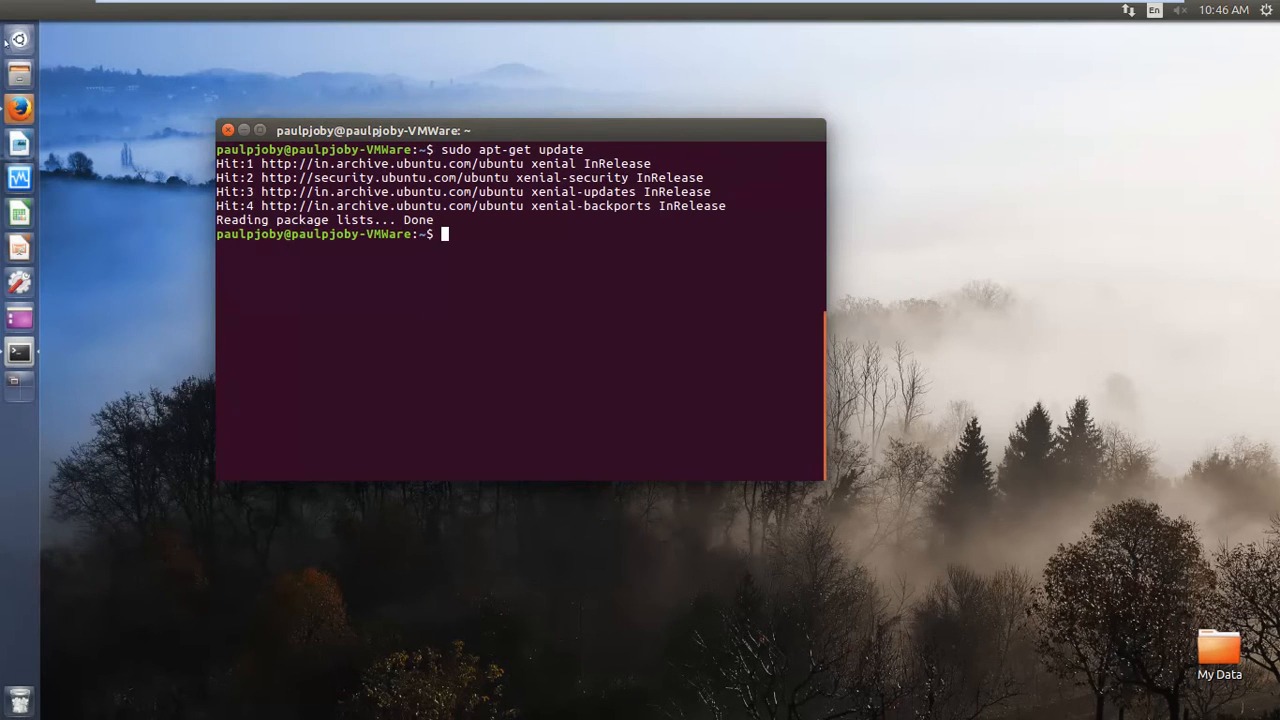
pyautogui.click(20, 45)
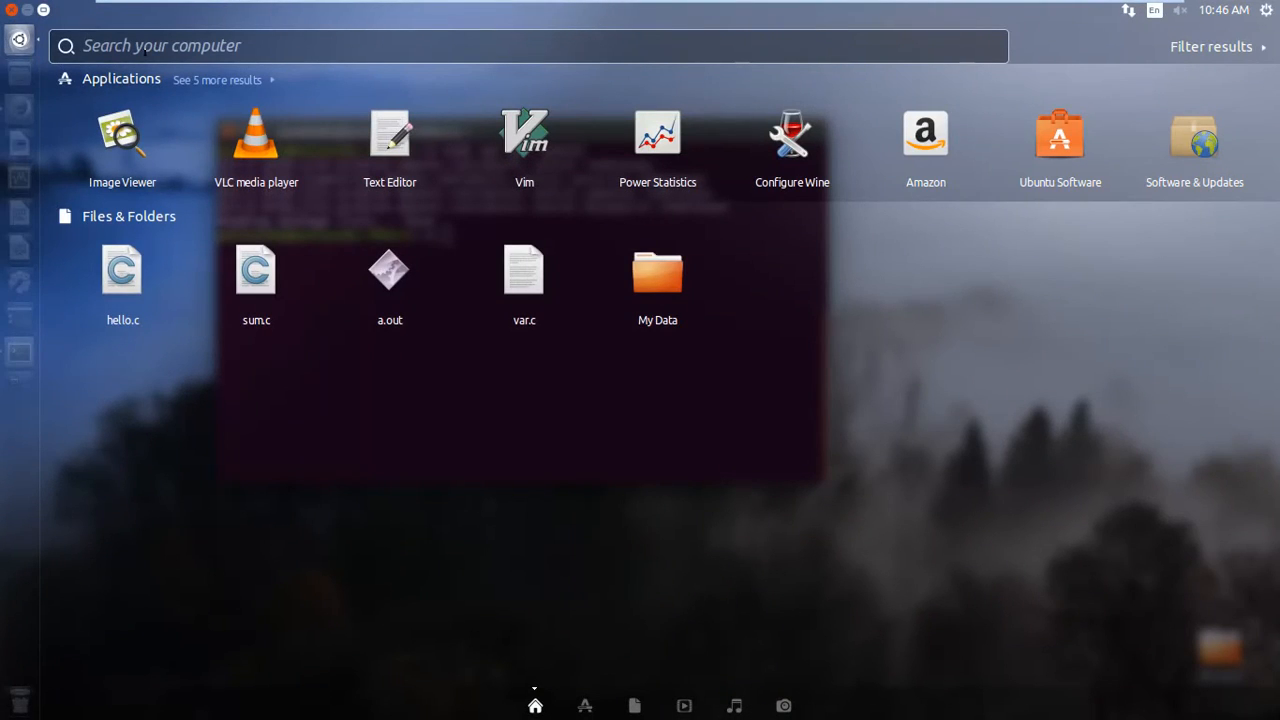
pyautogui.write('g')
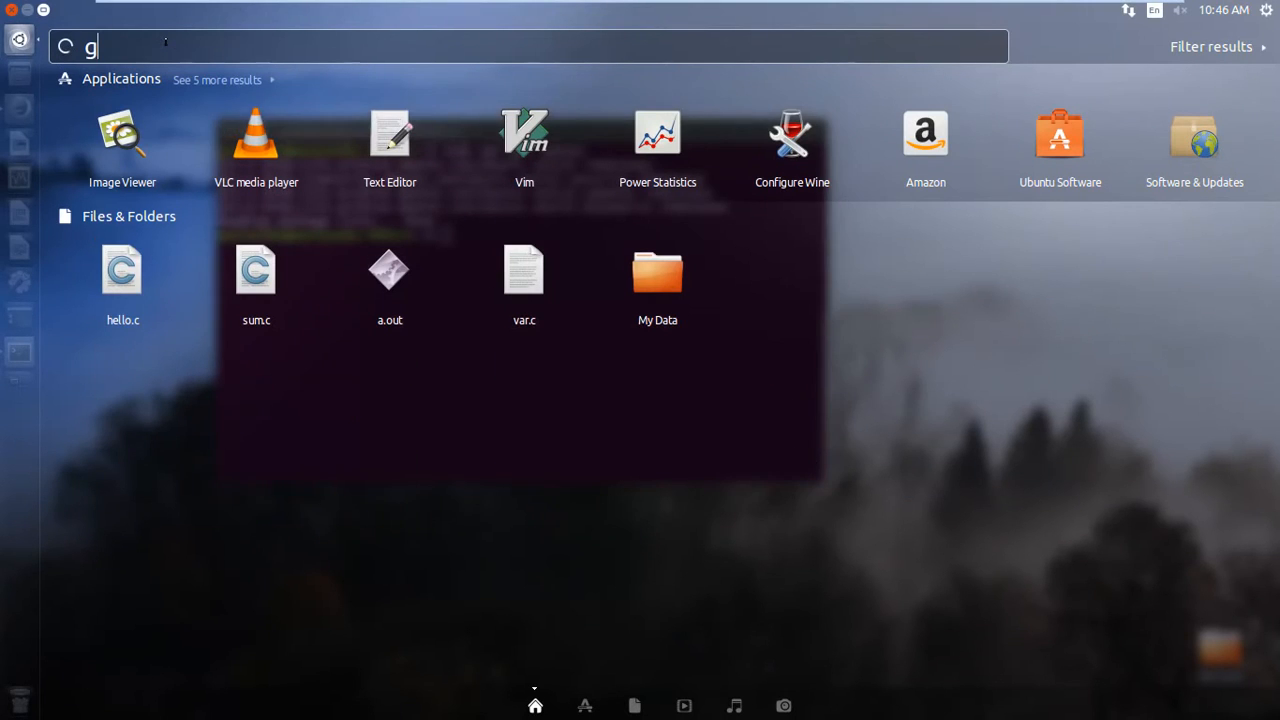
pyautogui.write('im')
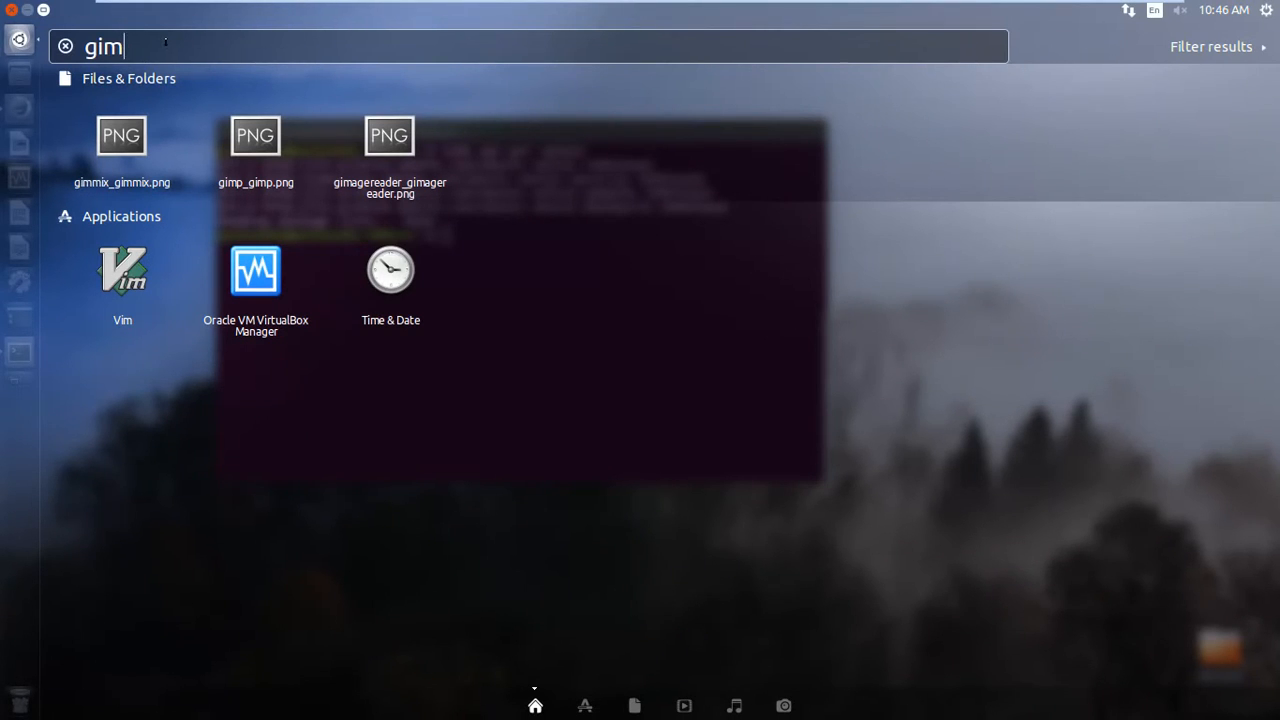
pyautogui.press('BackSpace')
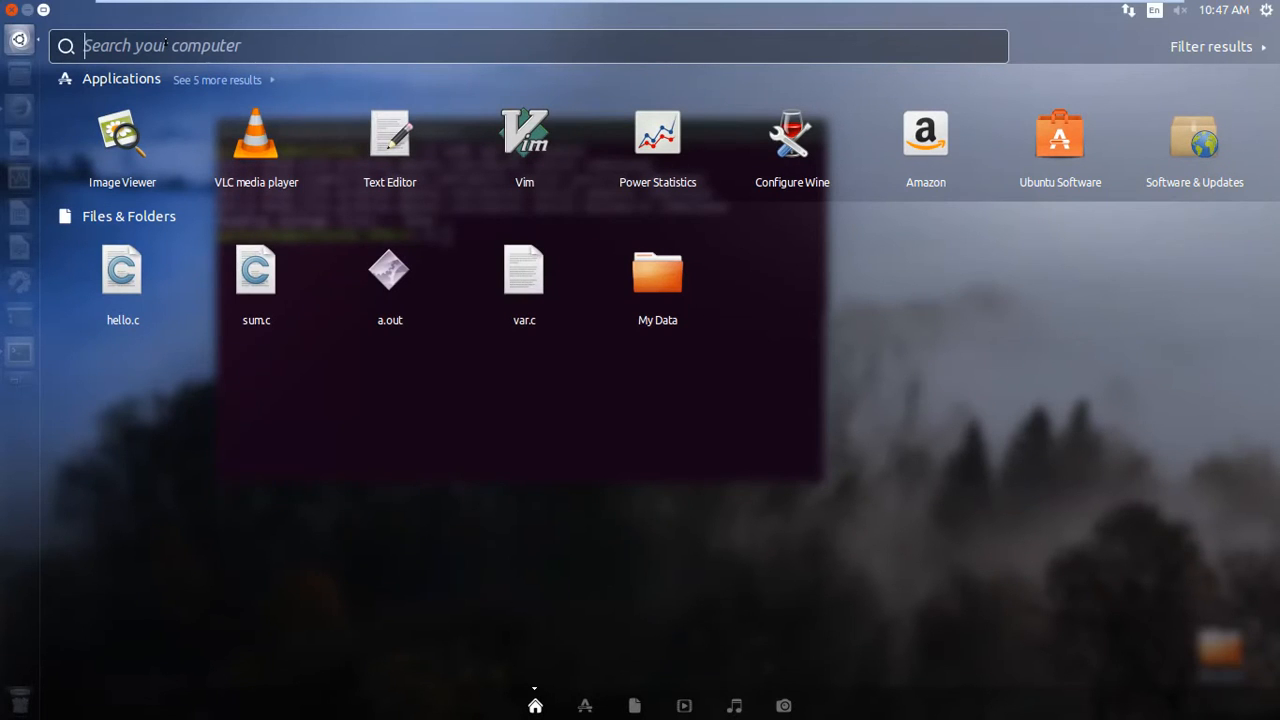
pyautogui.write('gi')
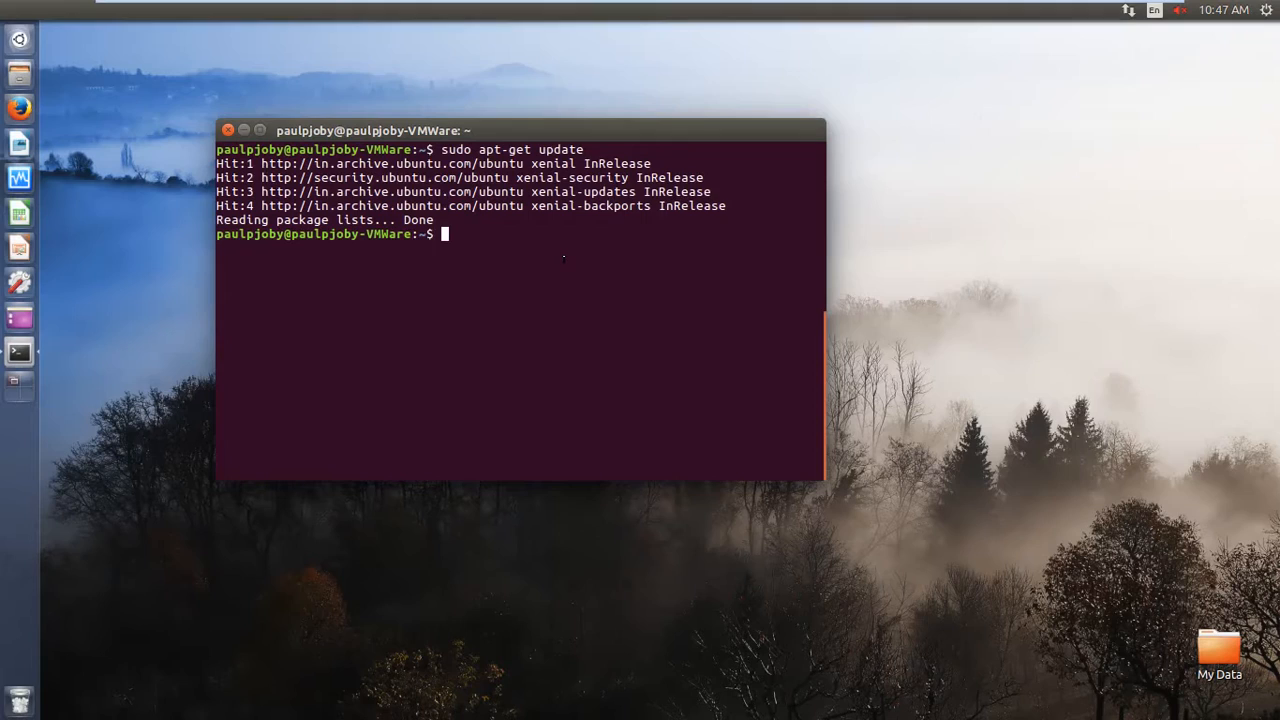
# - Run sudo apt-get install gimp, confirm with y, and let gimp 2.8.16 finish installing
pyautogui.write('sudo apt-get update')
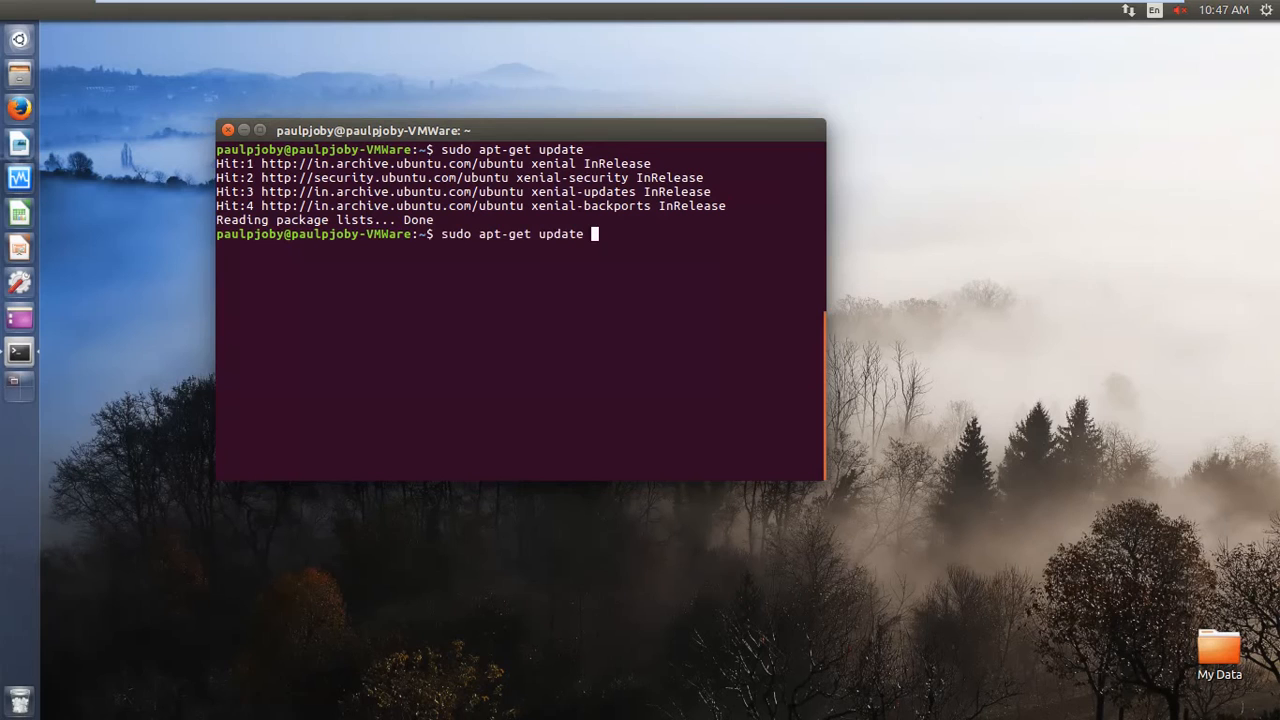
pyautogui.write('sudo apt-get install gimp')
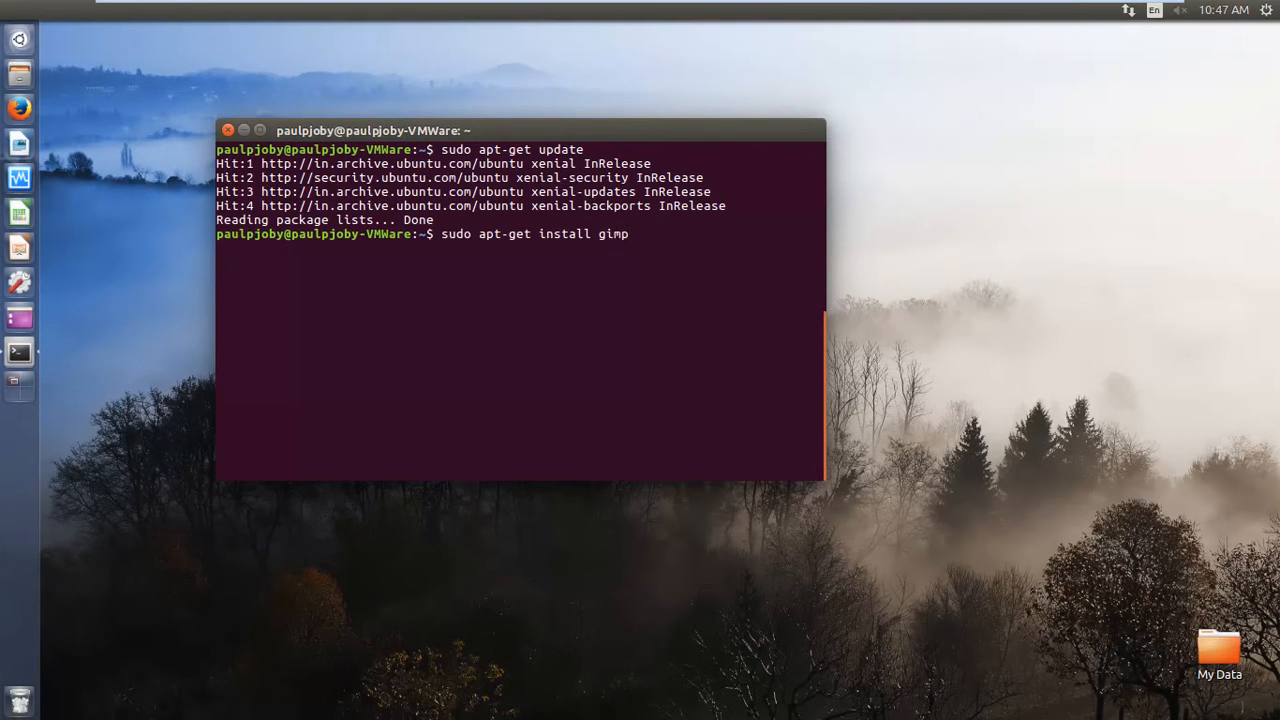
pyautogui.press('Return')
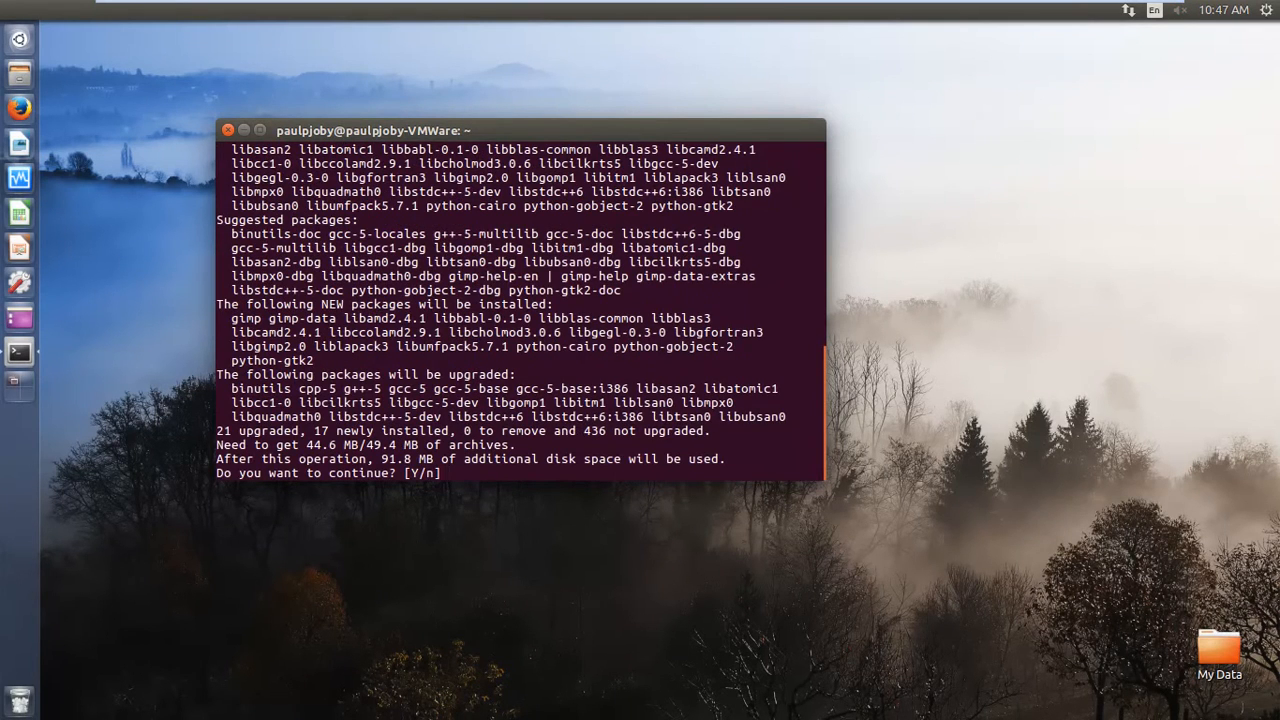
pyautogui.write('y')
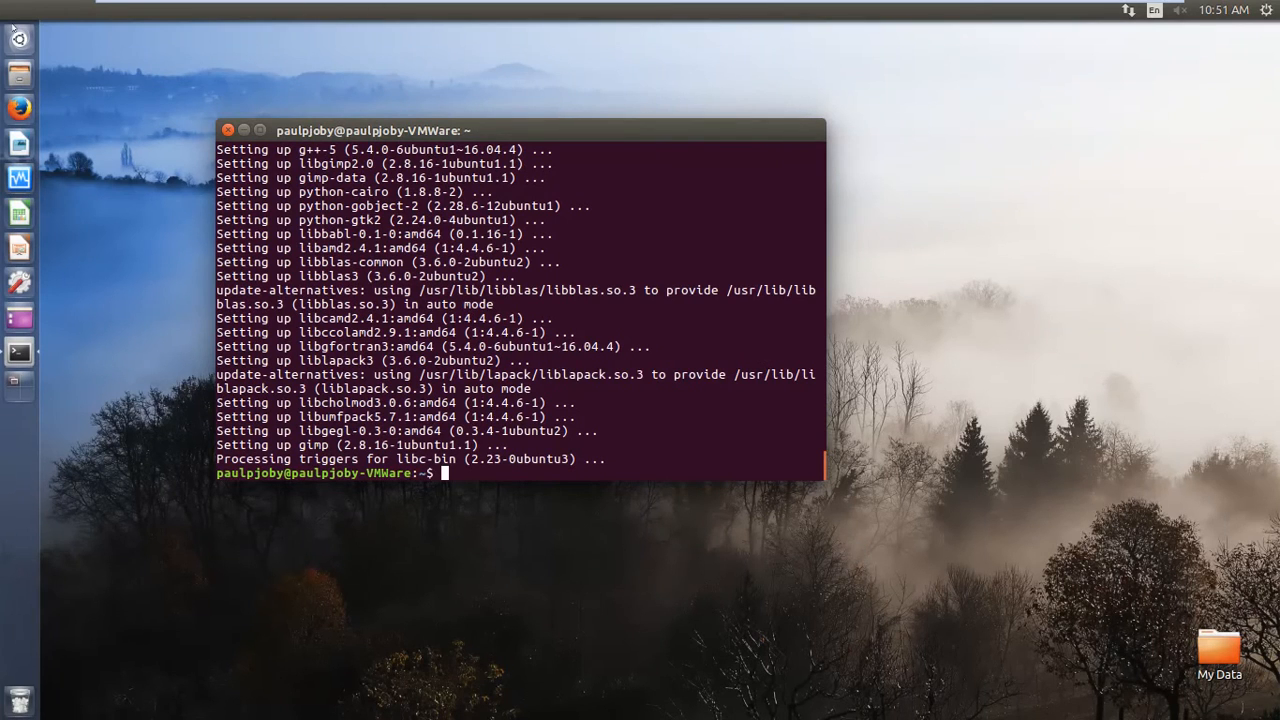
# - Search the Dash for gimp, launch GIMP Image Editor, and open its File menu
pyautogui.write('gimp')
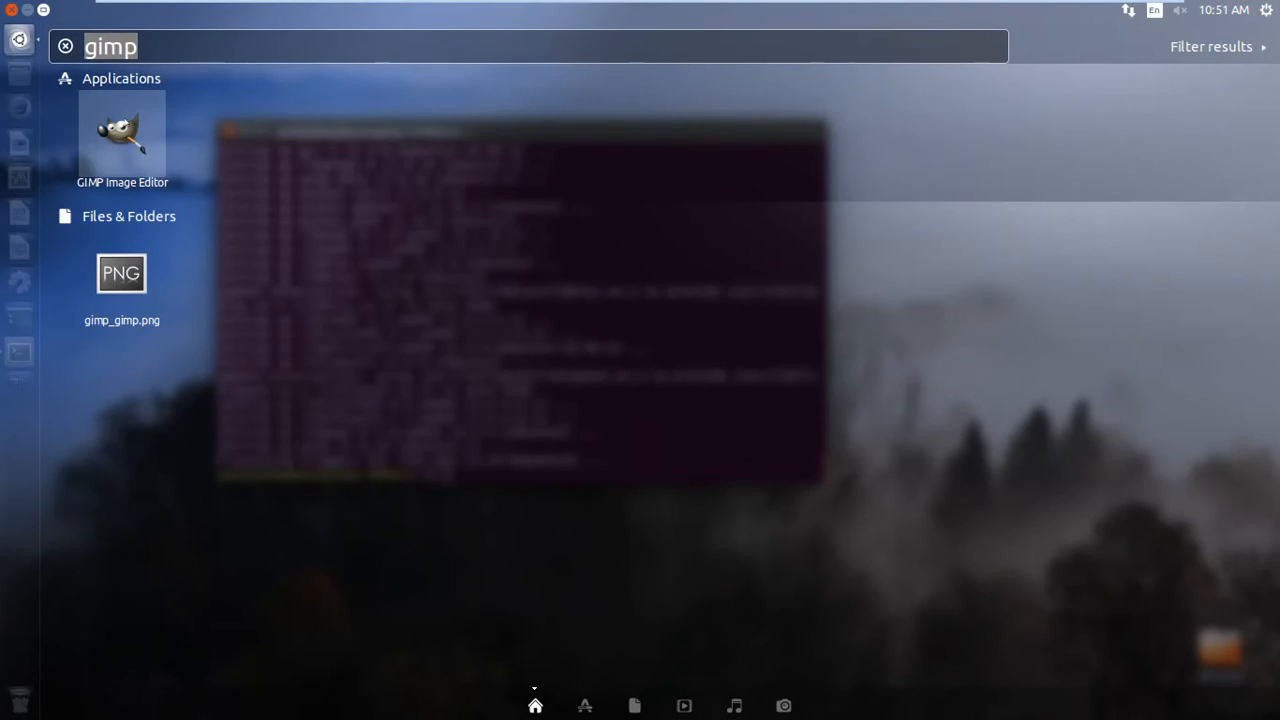
pyautogui.click(121, 130)
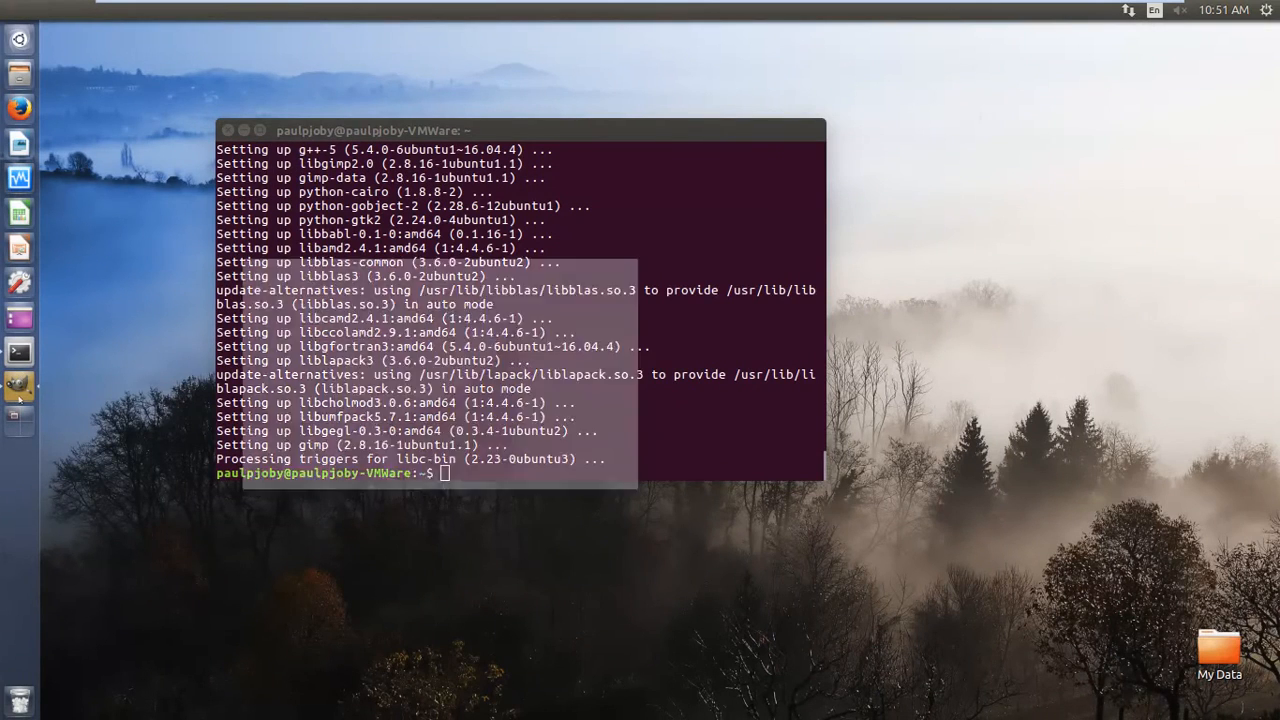
pyautogui.click(18, 372)
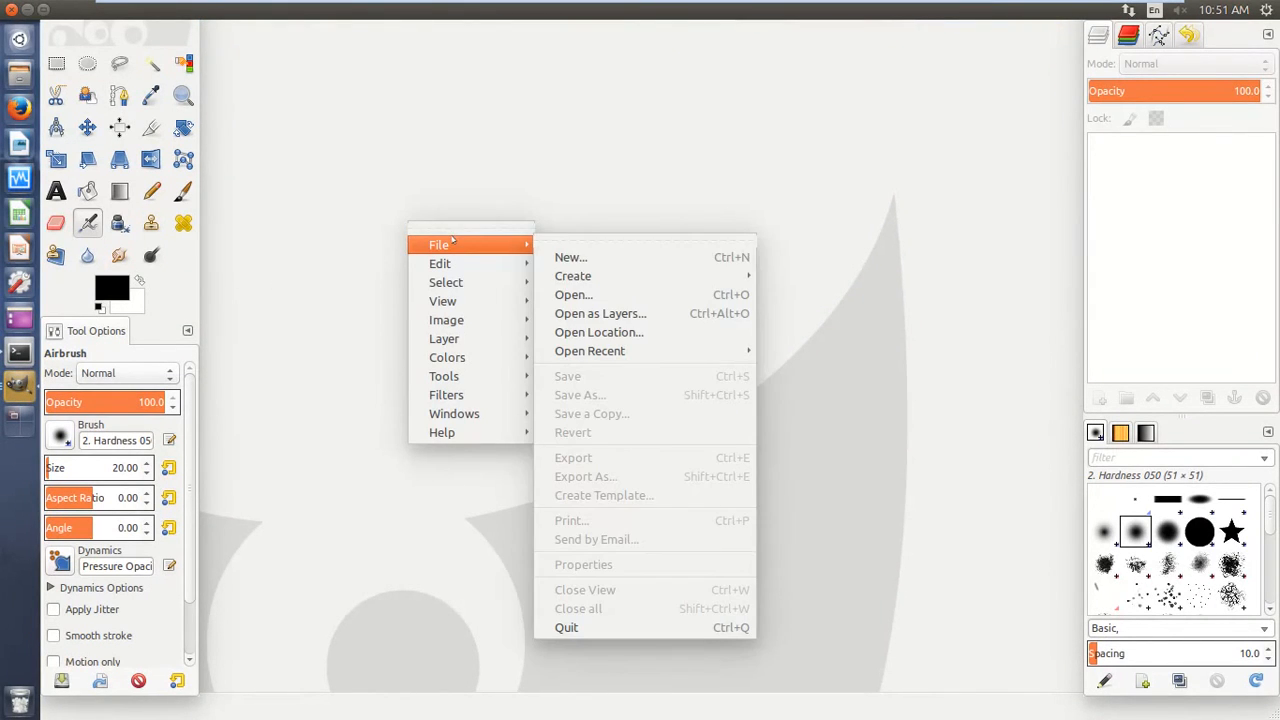
# - Create a new 640 × 400 image, then show the desktop
pyautogui.click(569, 257)
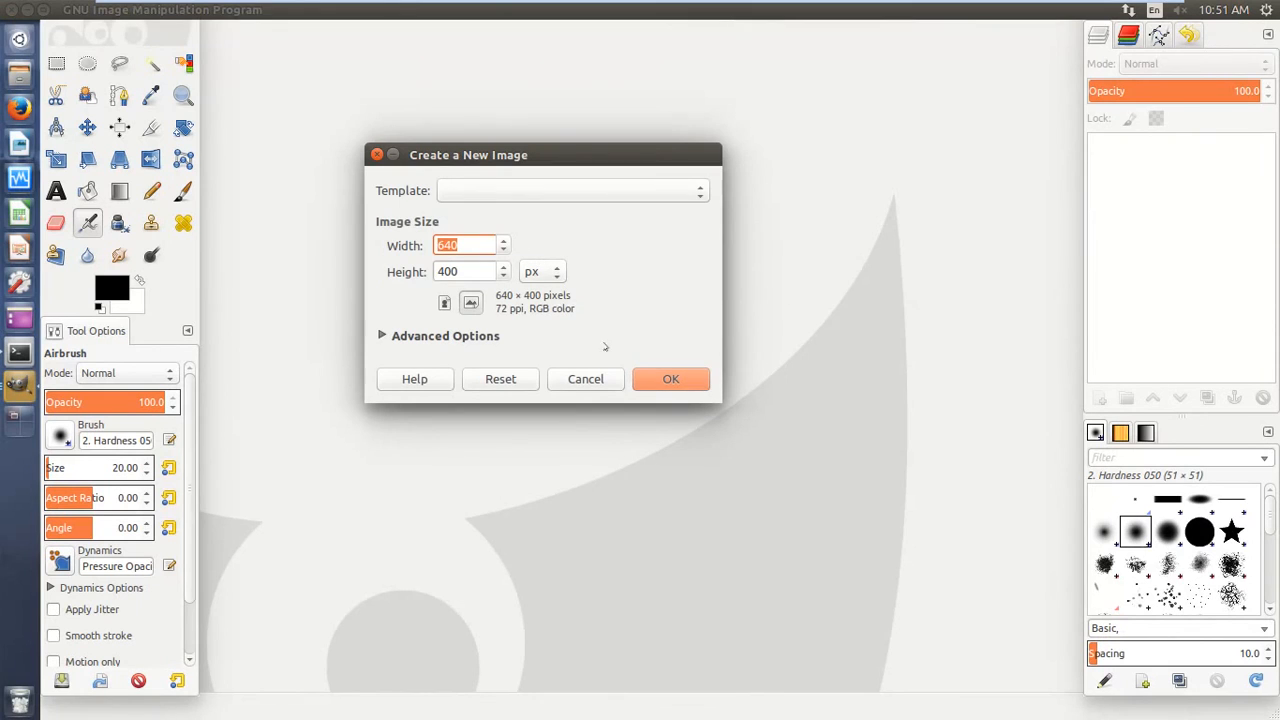
pyautogui.click(670, 379)
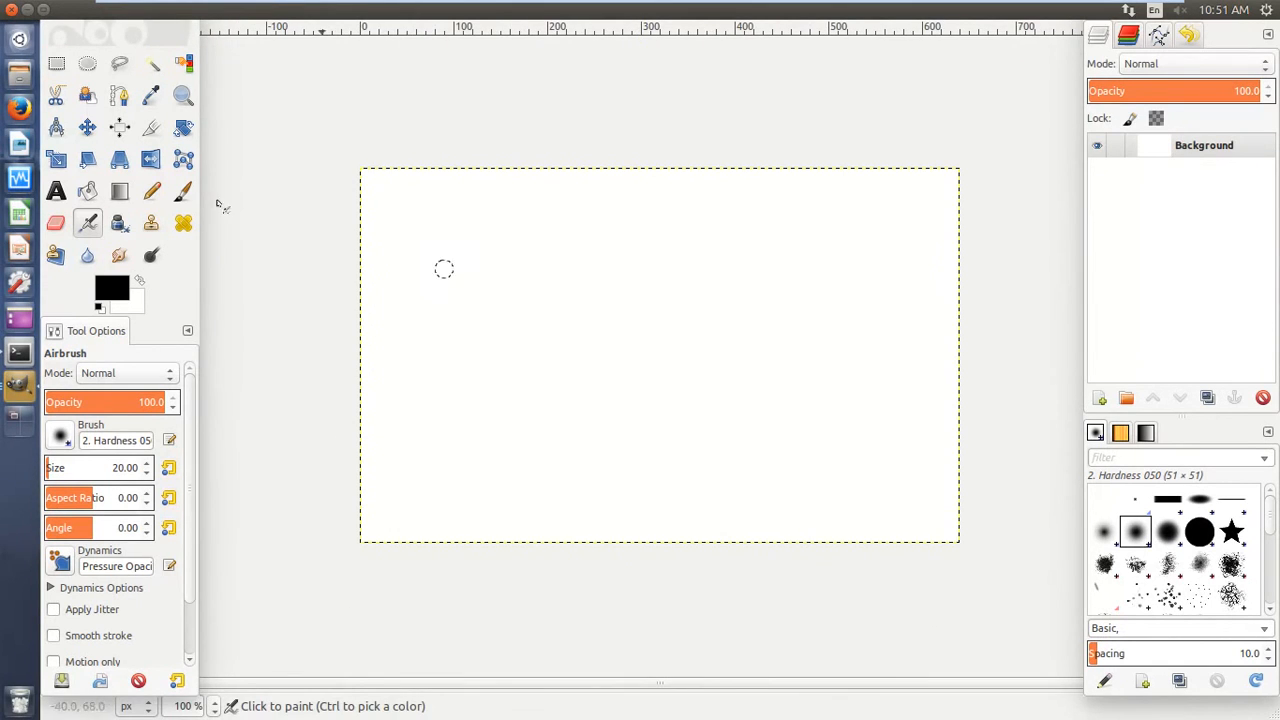
pyautogui.click(150, 159)
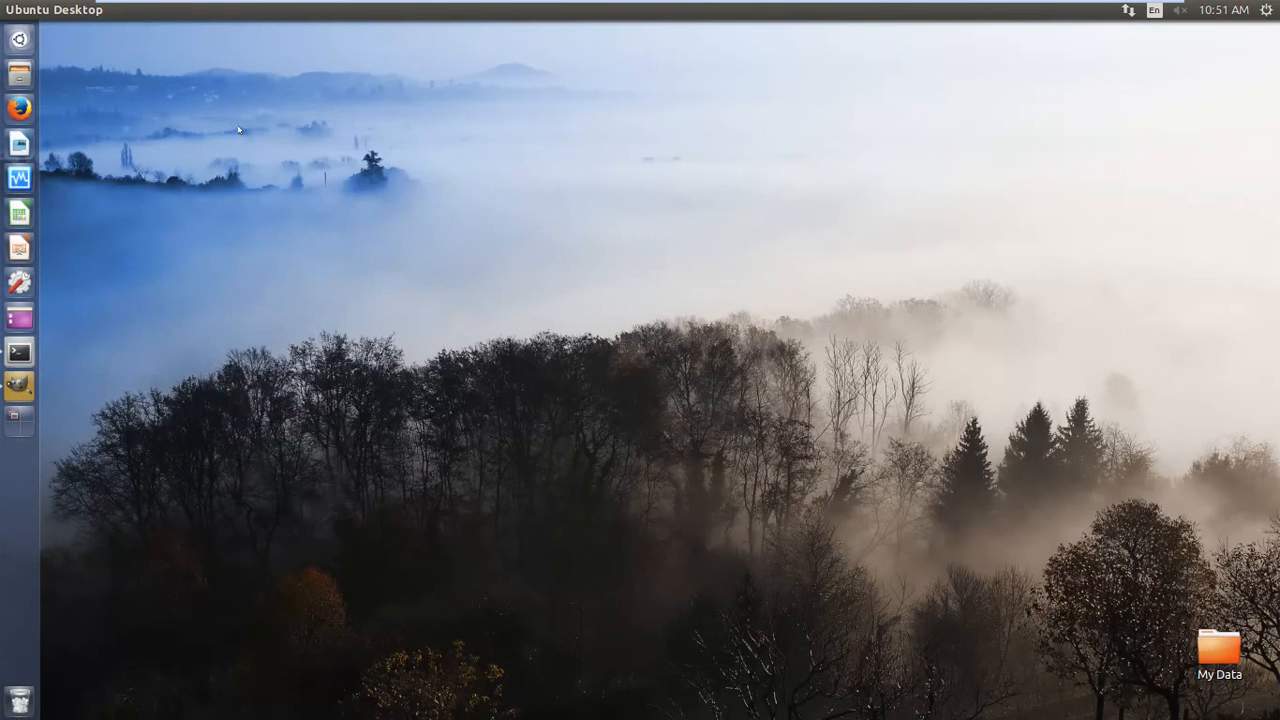
pyautogui.moveTo(591, 99)
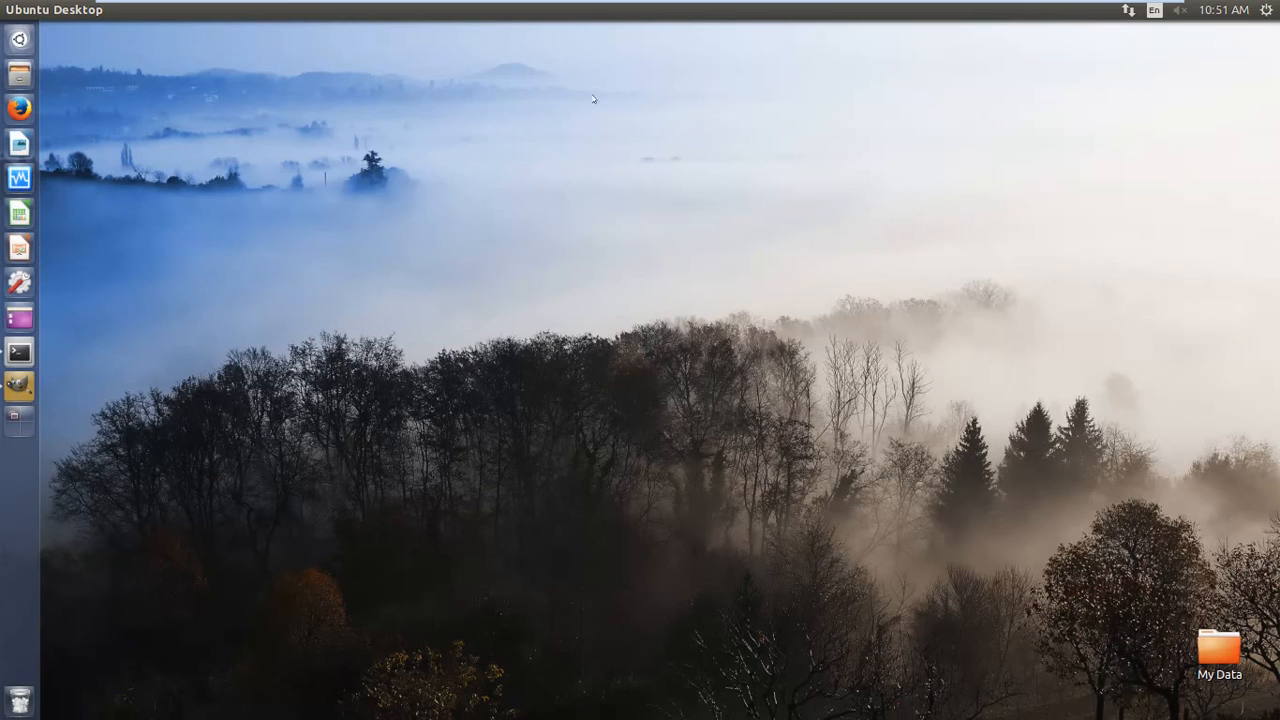